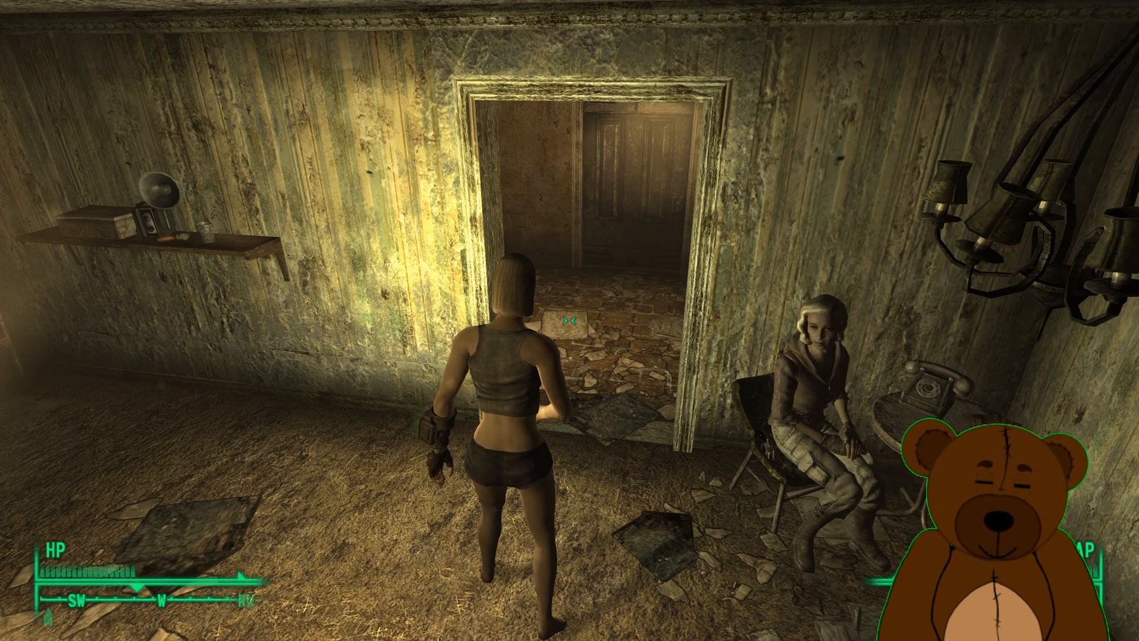
# Quit Fallout 3 and open its mods folder from the Xbox app's Fallout 3 GOTY page
pyautogui.press('Escape')
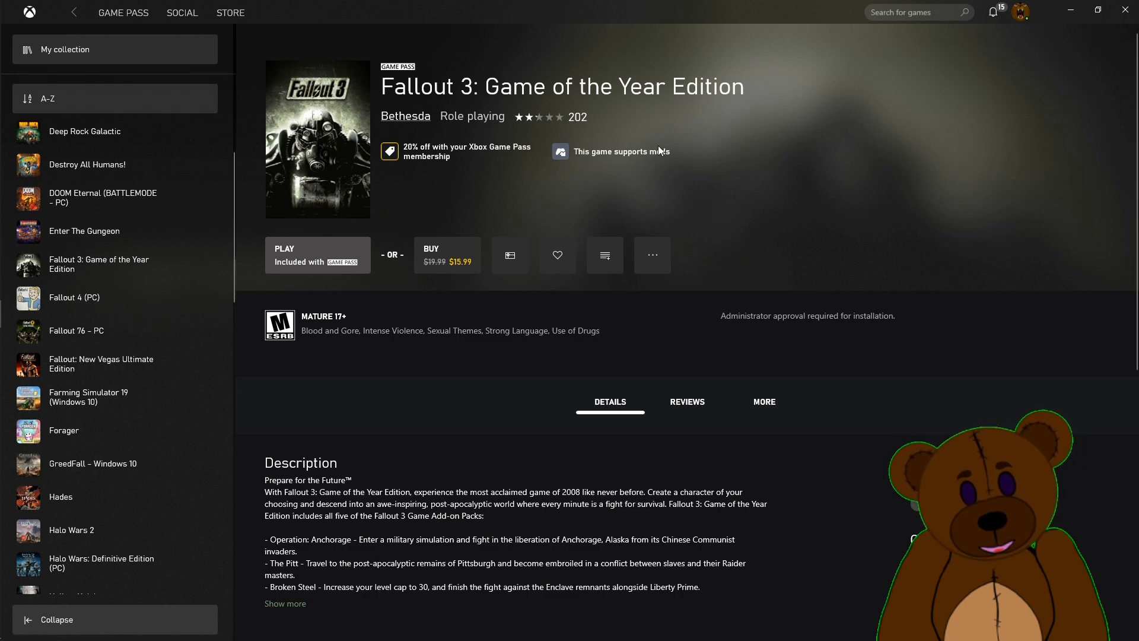
pyautogui.click(651, 255)
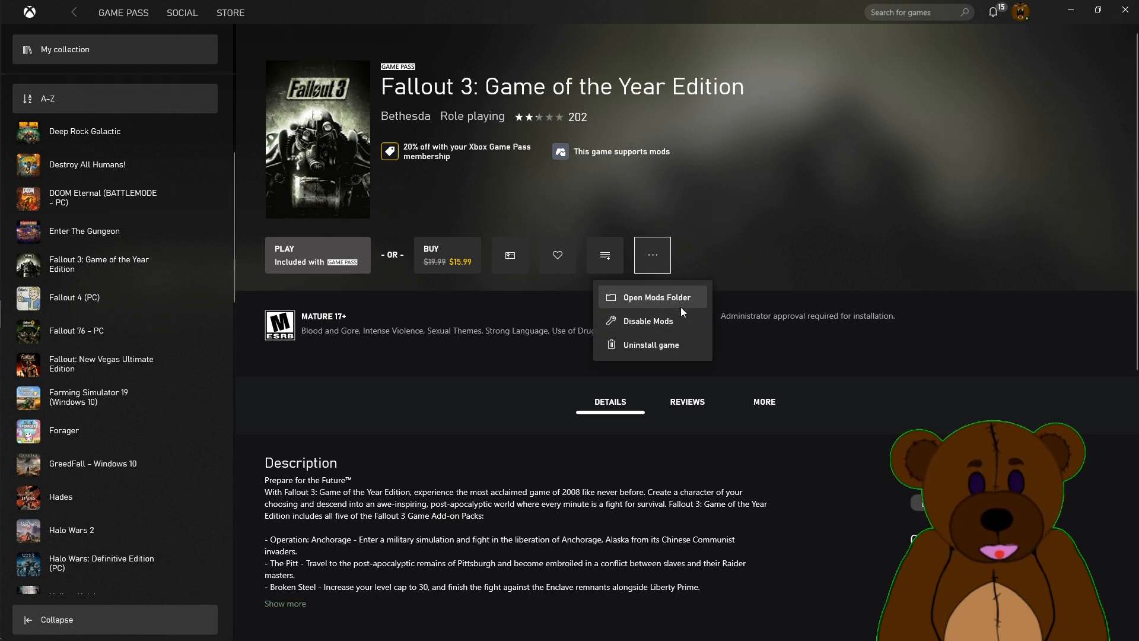
pyautogui.click(658, 297)
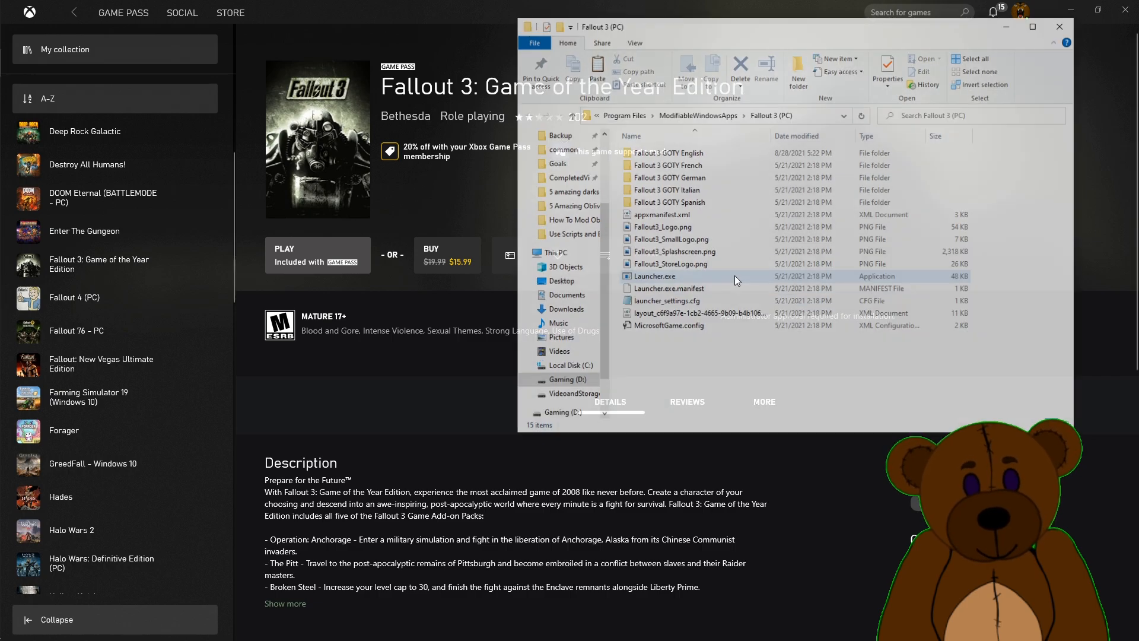
# Move the Fallout 3 GOTY English folder to the desktop's top-left corner
pyautogui.rightClick(661, 153)
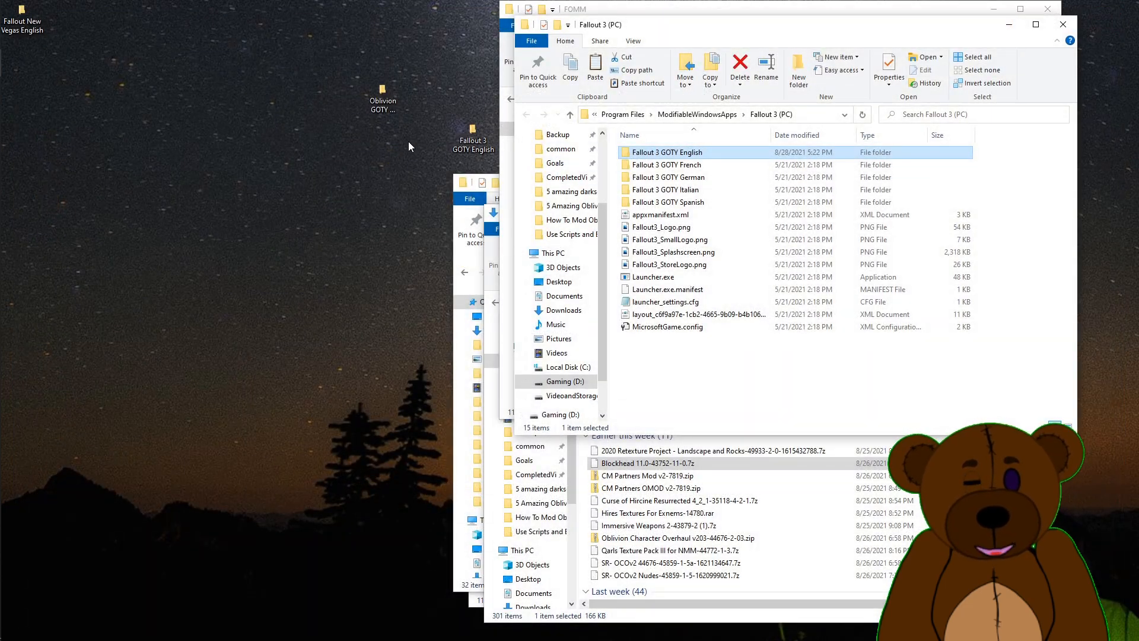
pyautogui.rightClick(473, 138)
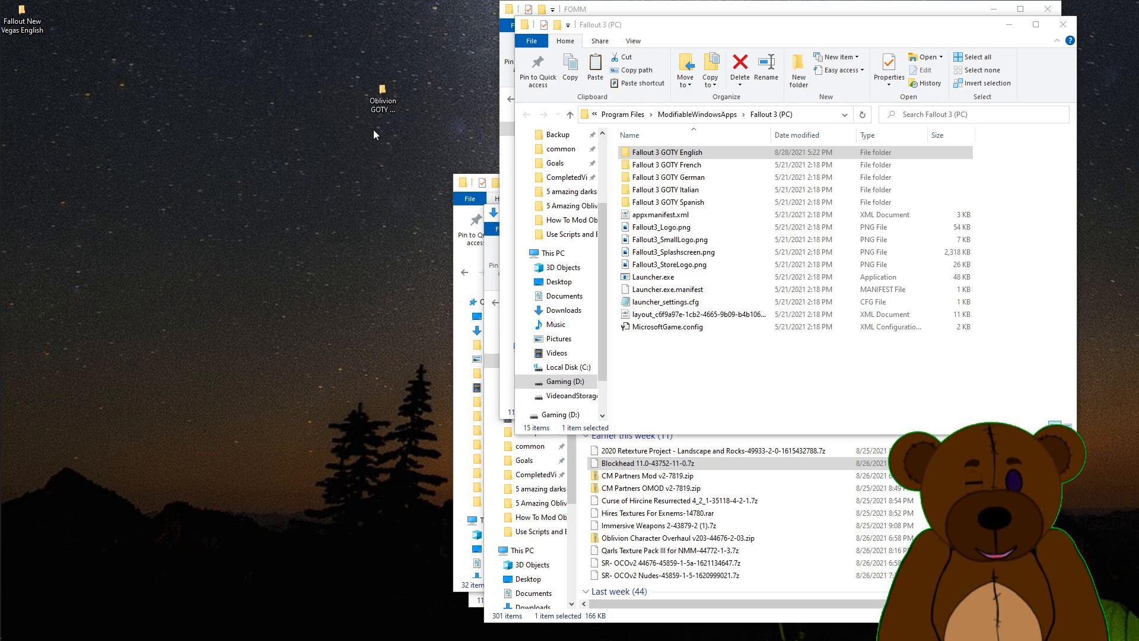
pyautogui.rightClick(374, 135)
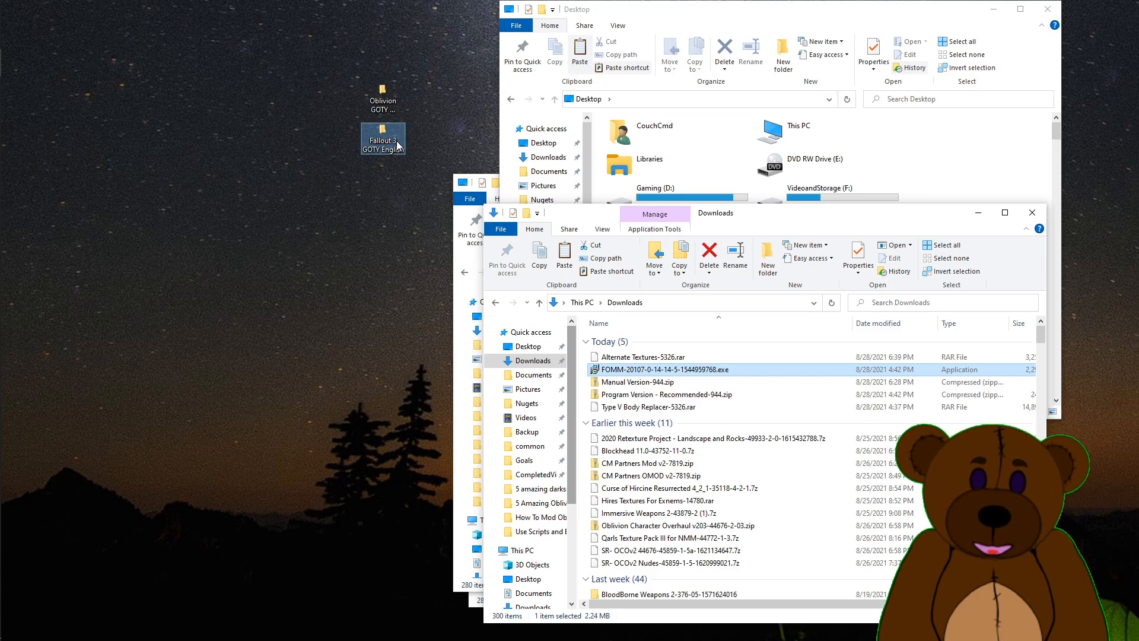
pyautogui.moveTo(384, 138); pyautogui.dragTo(21, 22)
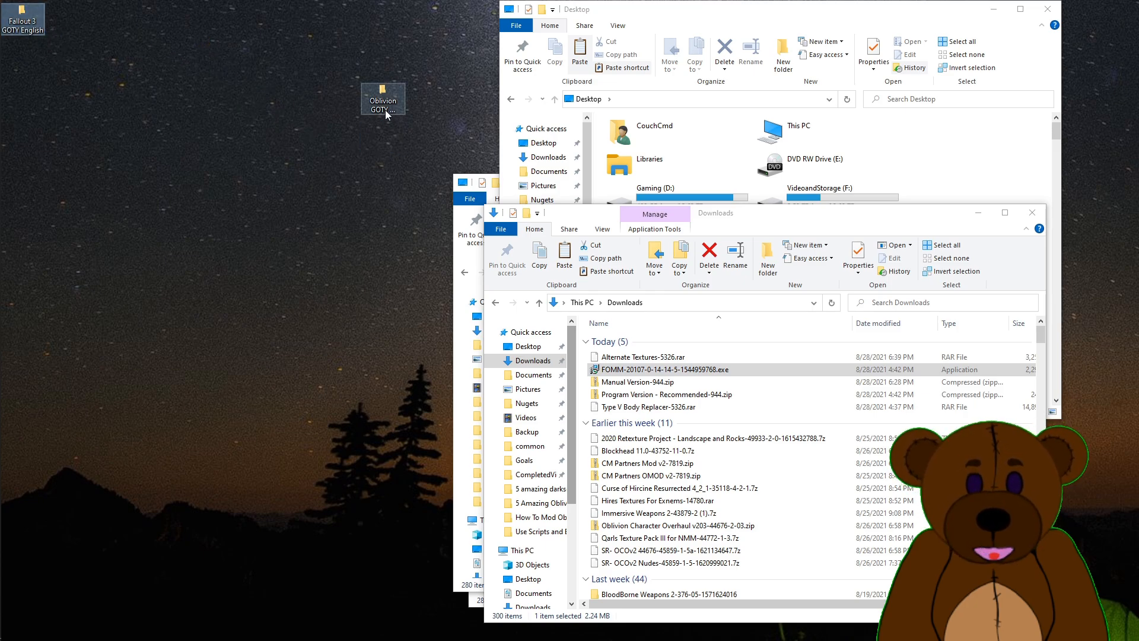
pyautogui.moveTo(393, 115)
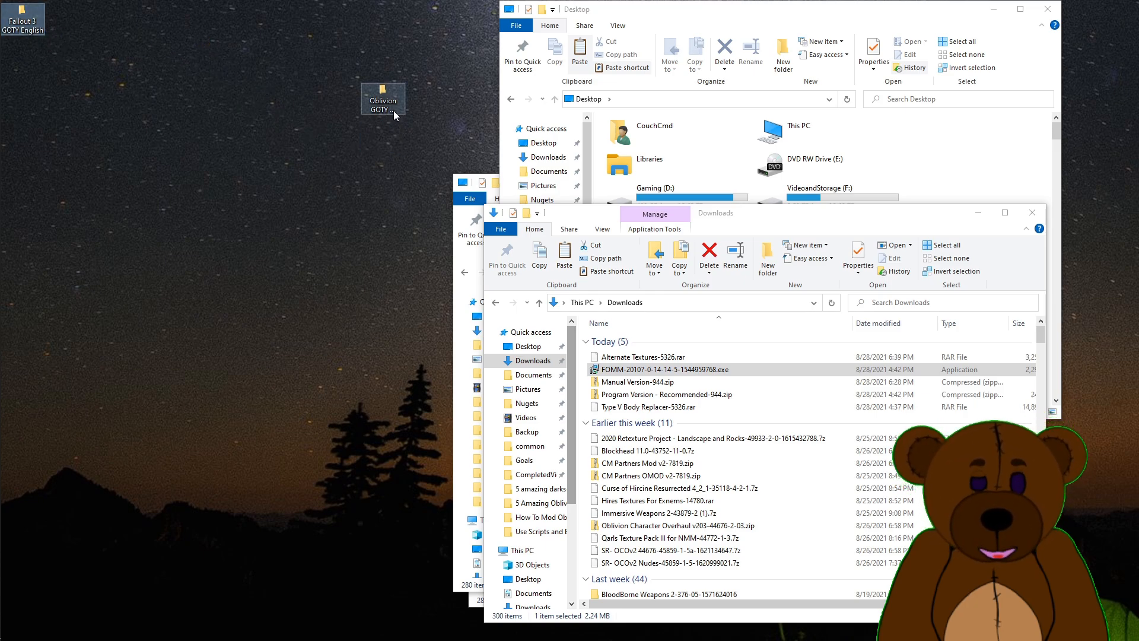
pyautogui.moveTo(384, 100)
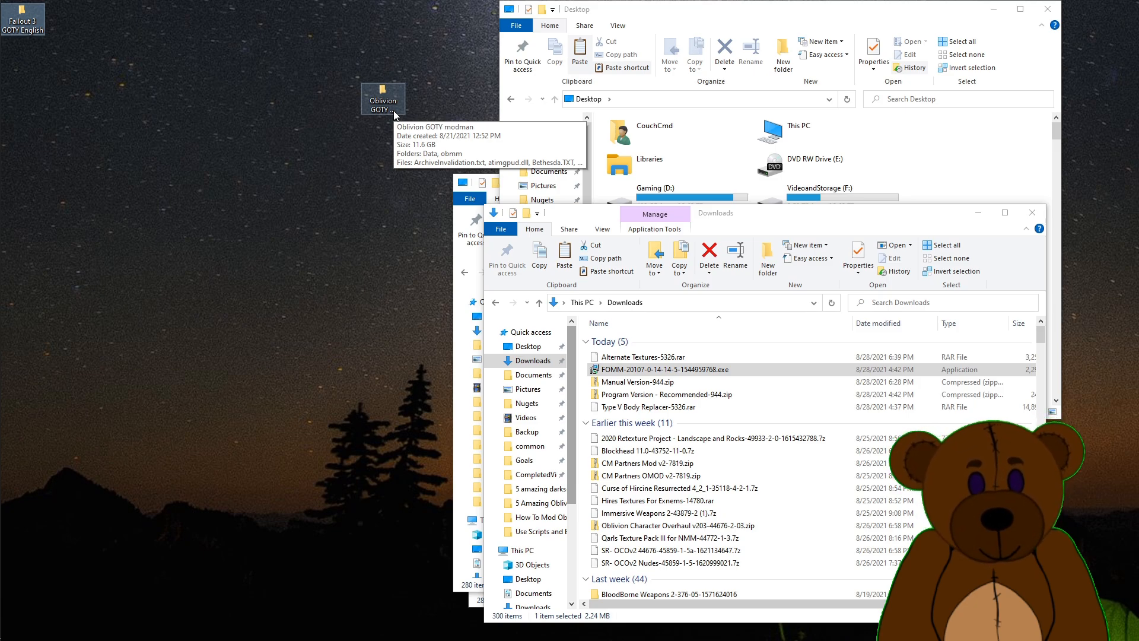
pyautogui.moveTo(905, 134)
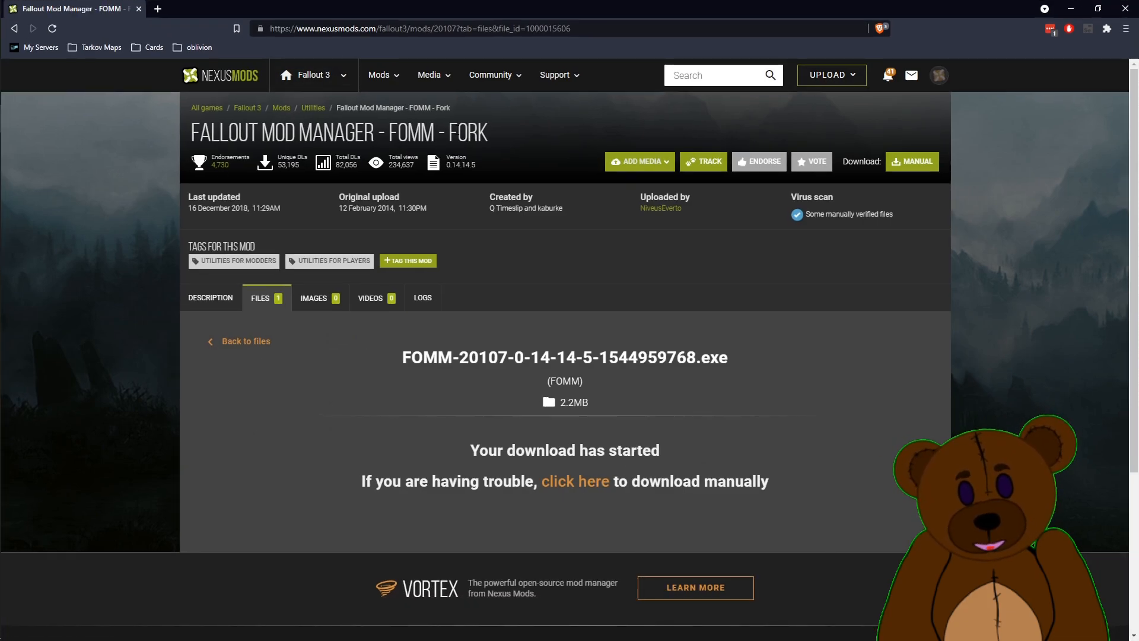
pyautogui.moveTo(518, 56)
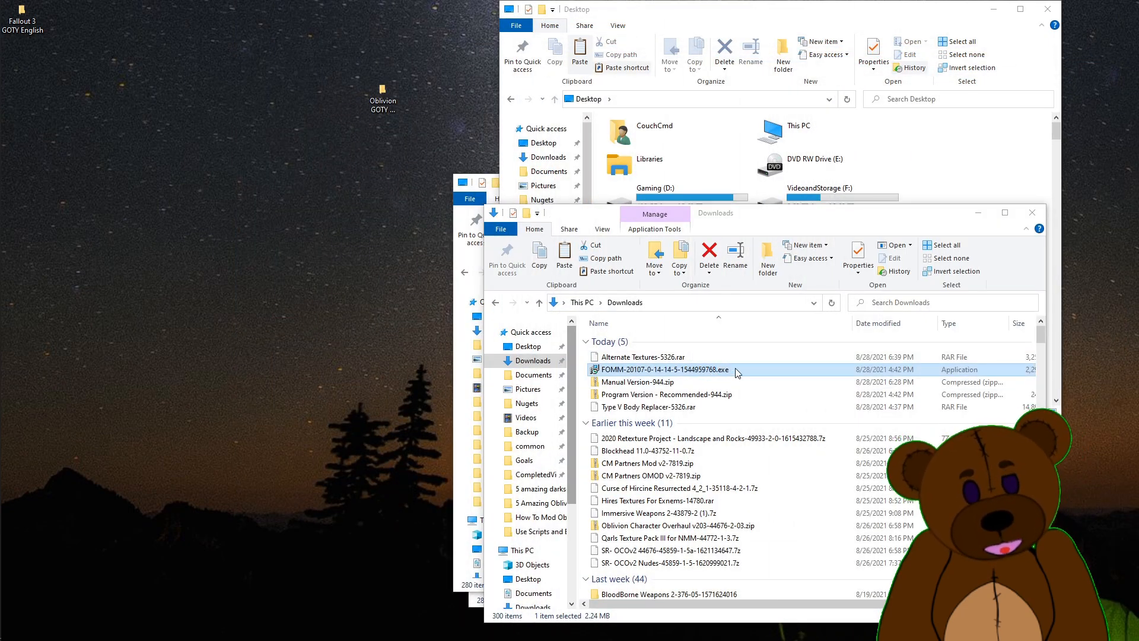
# Run the downloaded FOMM 0.14.14.5 installer through to installation without a desktop shortcut
pyautogui.doubleClick(663, 369)
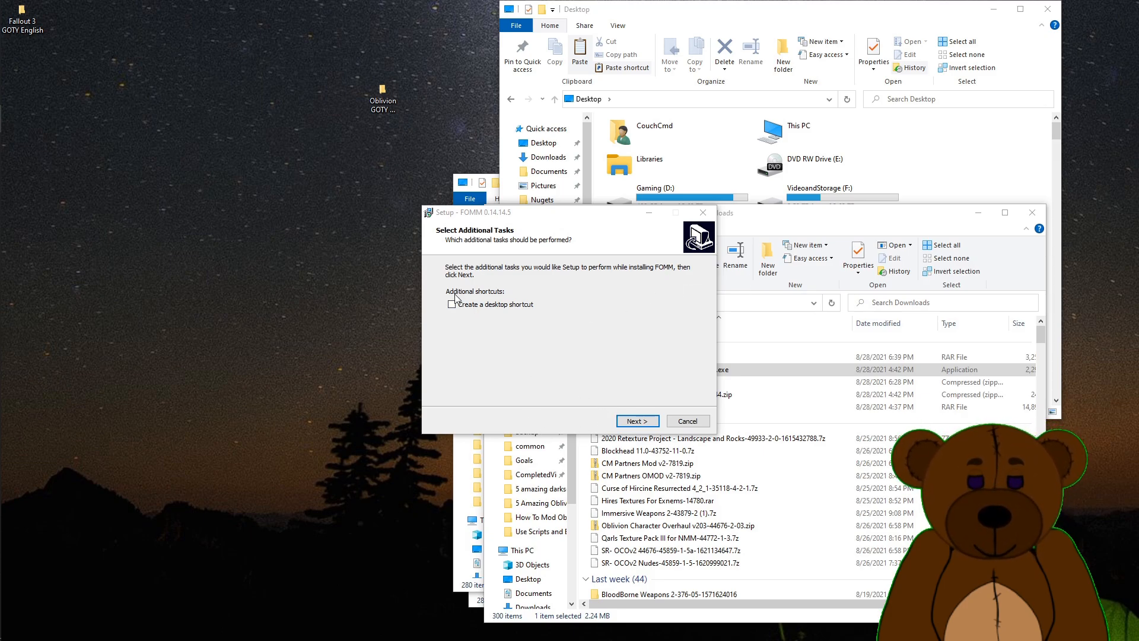
pyautogui.click(636, 420)
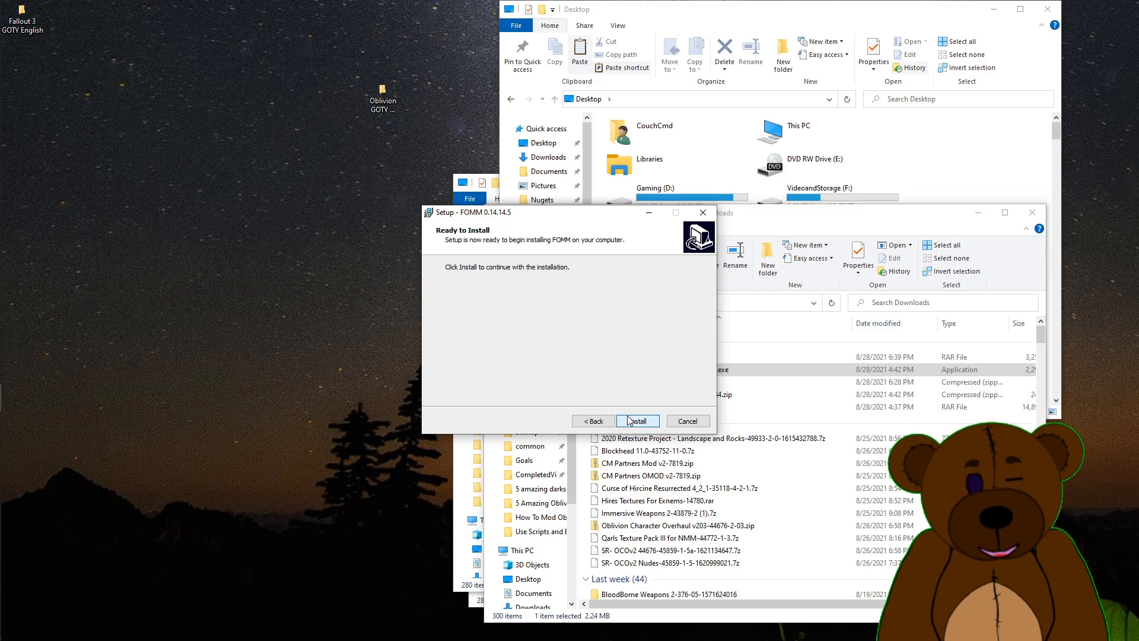
pyautogui.click(636, 420)
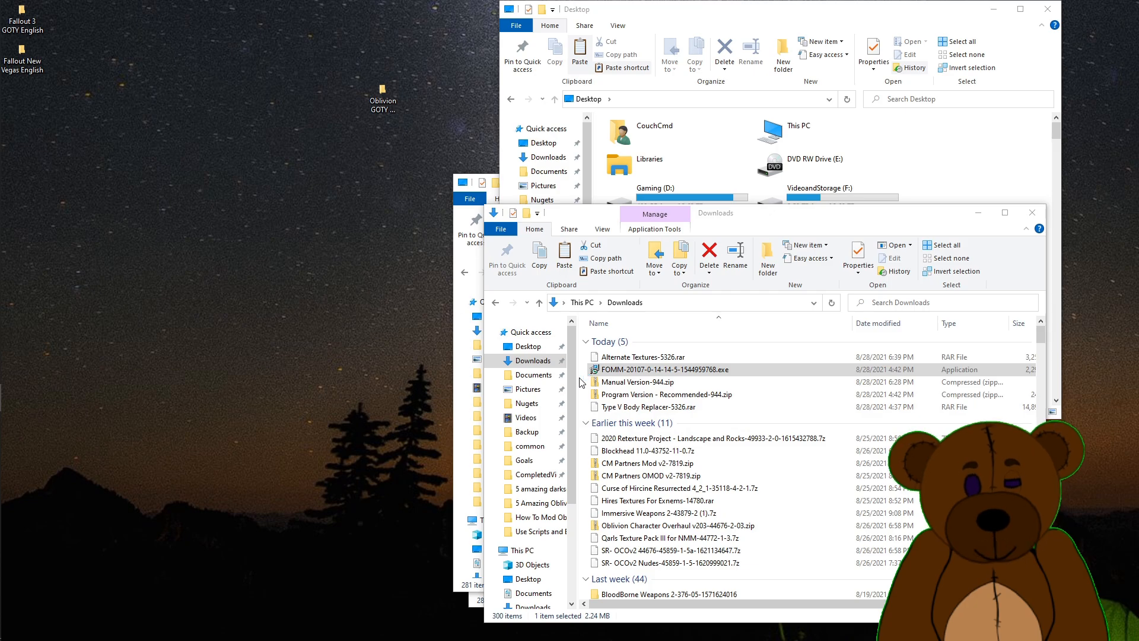
# Start Fallout Mod Manager and move Fallout3.esm to the top of the load order
pyautogui.doubleClick(663, 369)
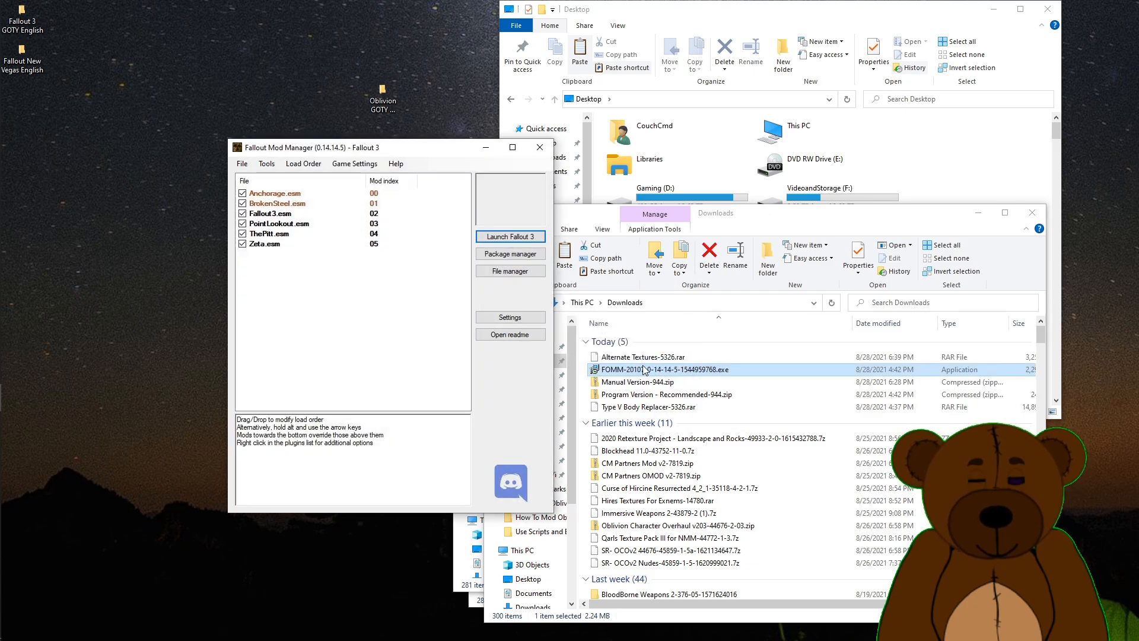
pyautogui.click(270, 213)
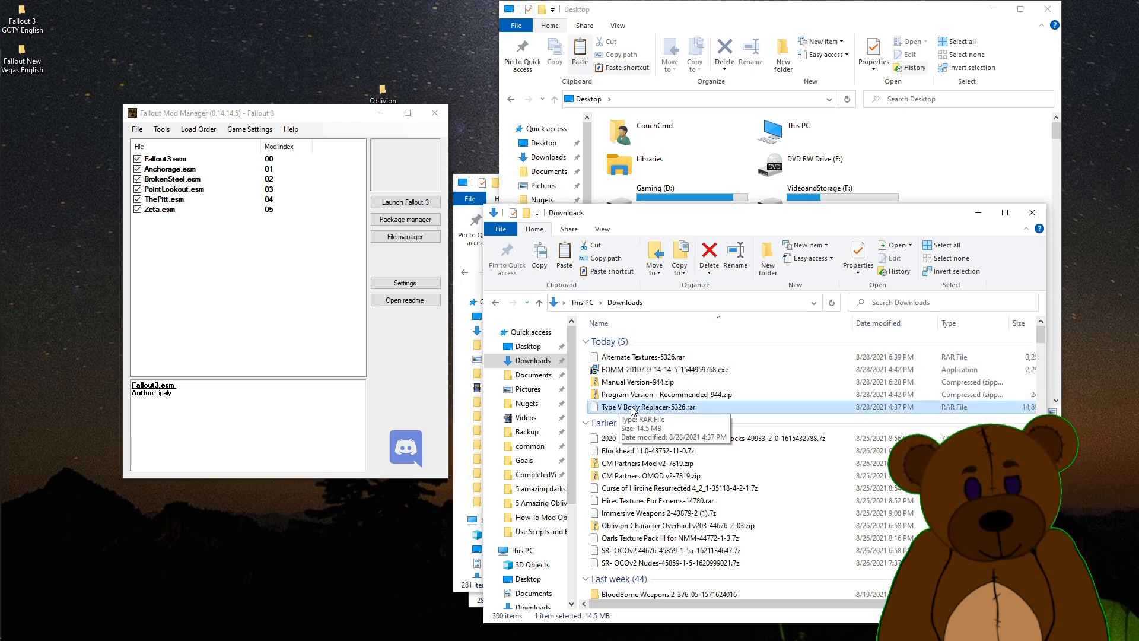
# Extract the Type V Body Replacer-5326 .rar into a same-named folder in Downloads via 7-Zip
pyautogui.rightClick(655, 405)
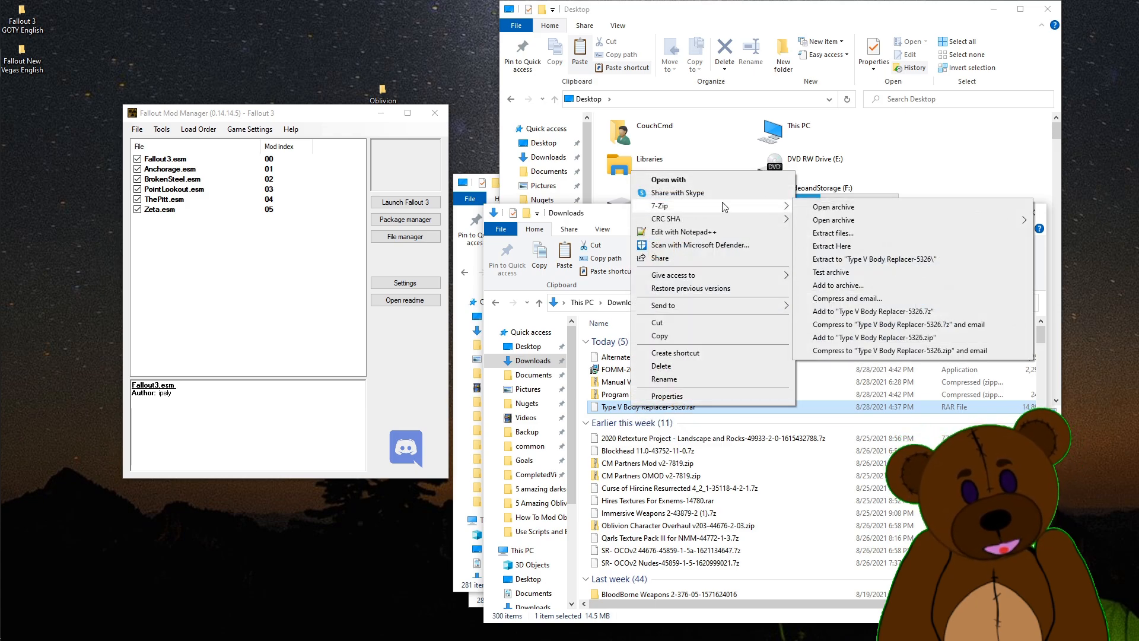
pyautogui.moveTo(854, 234)
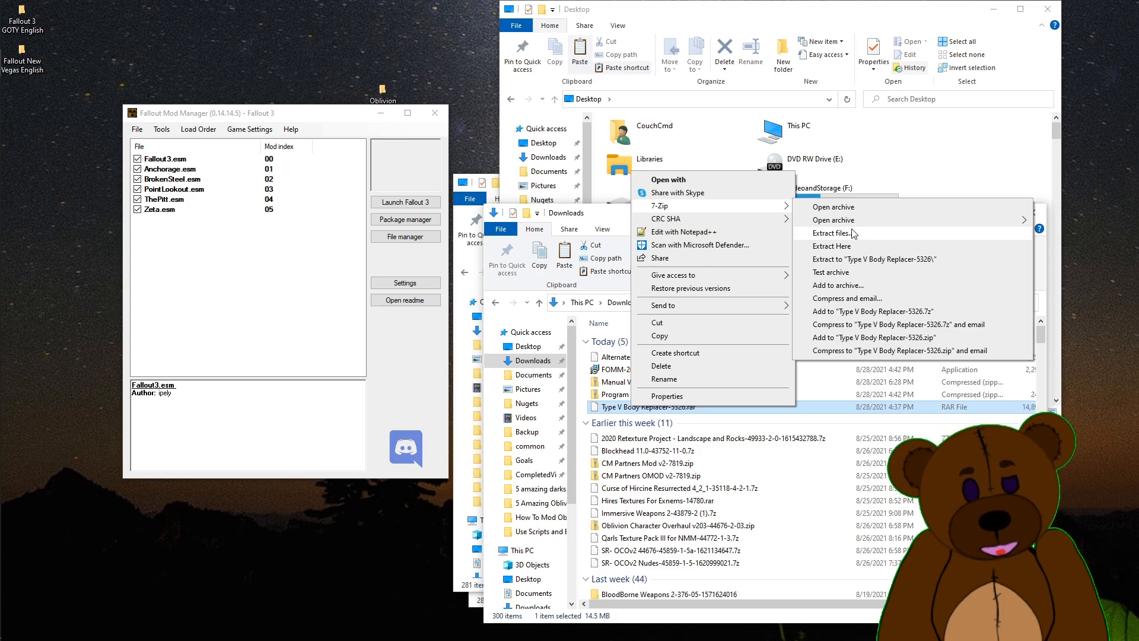
pyautogui.moveTo(854, 259)
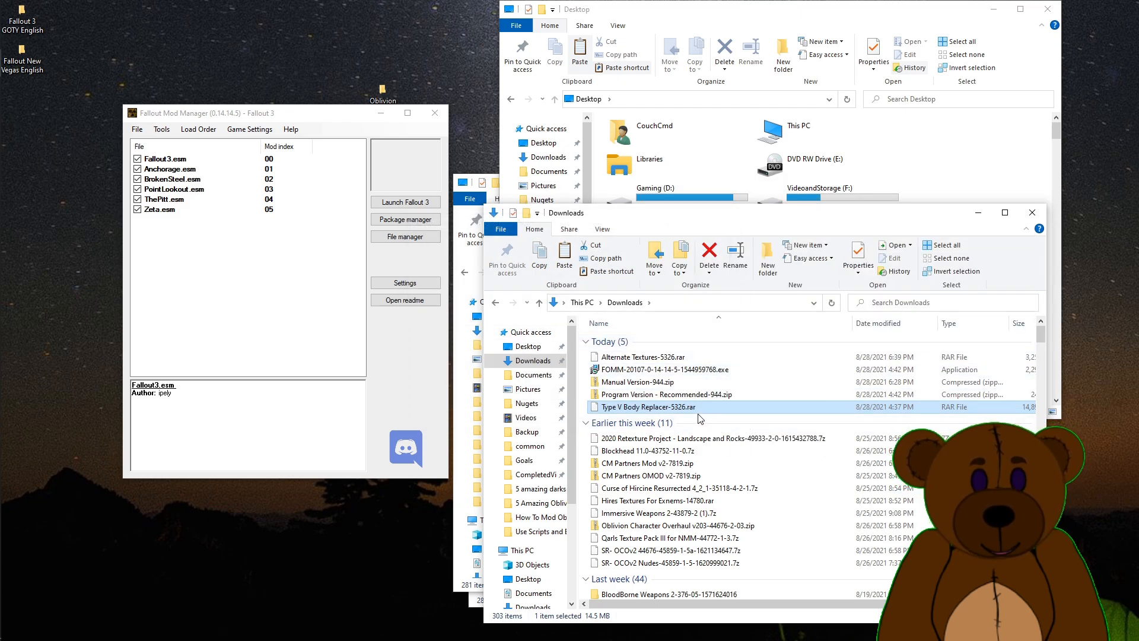
pyautogui.moveTo(790, 361)
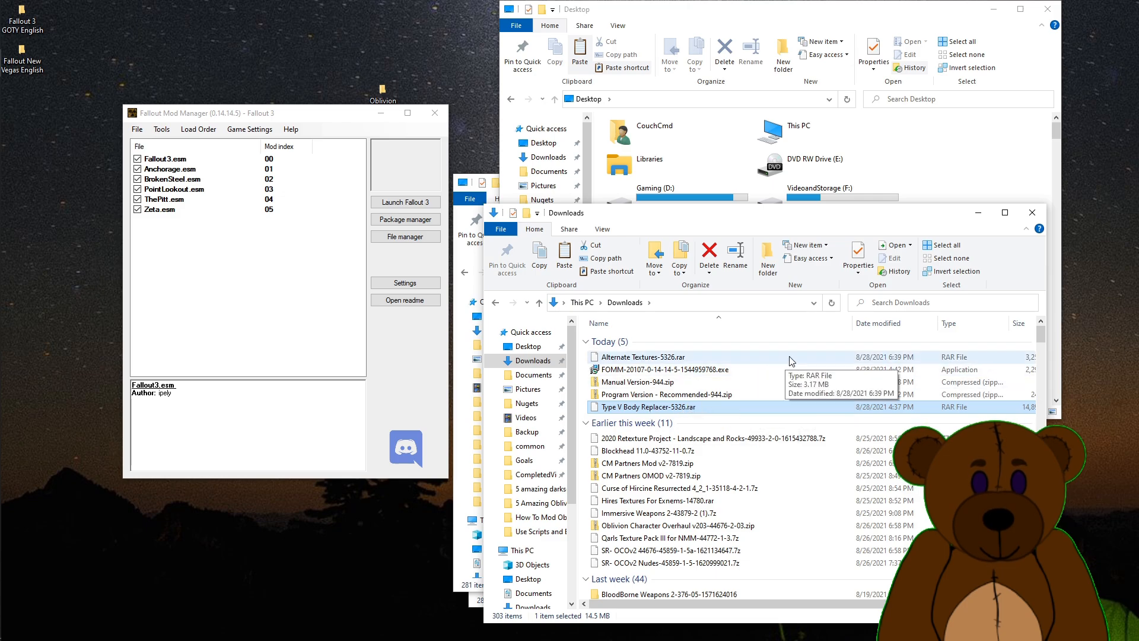
pyautogui.rightClick(792, 361)
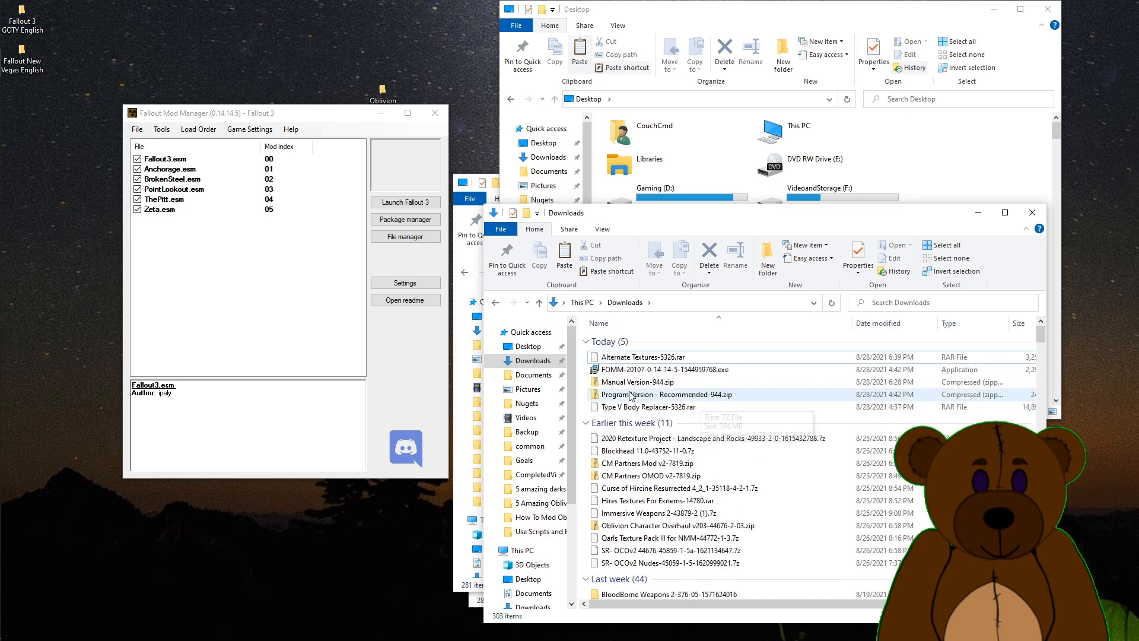
pyautogui.rightClick(650, 407)
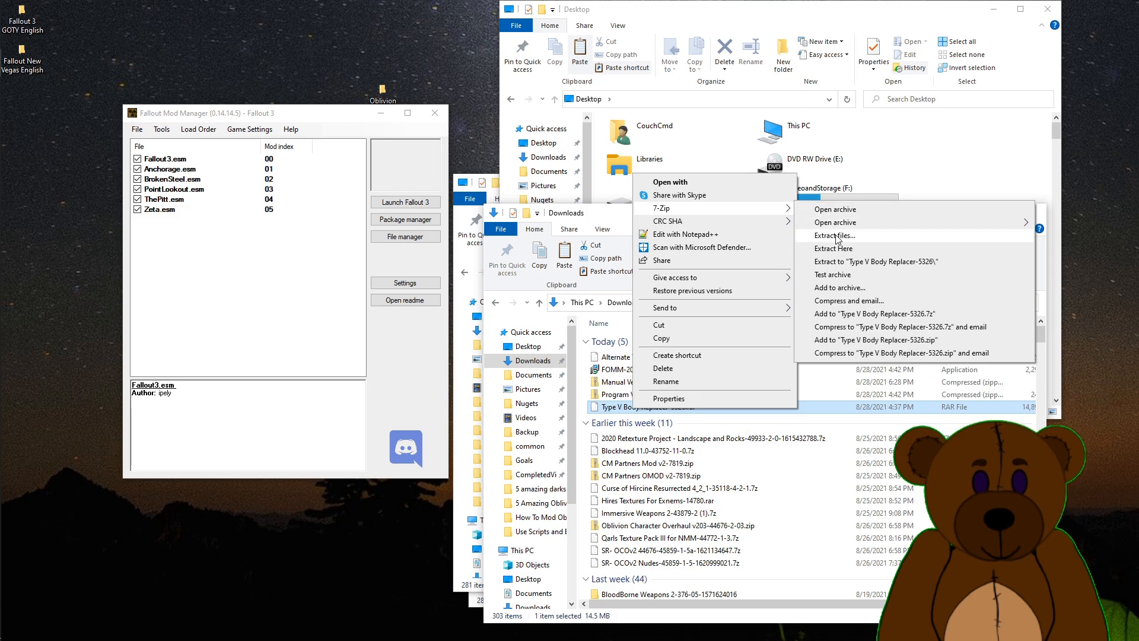
pyautogui.click(835, 235)
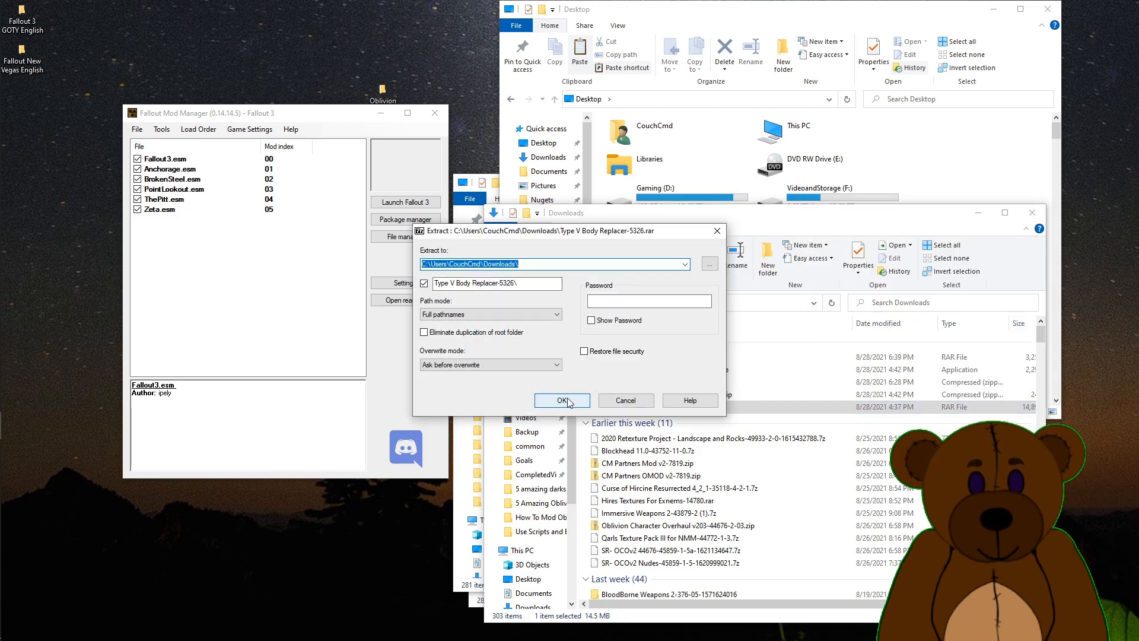
pyautogui.click(561, 400)
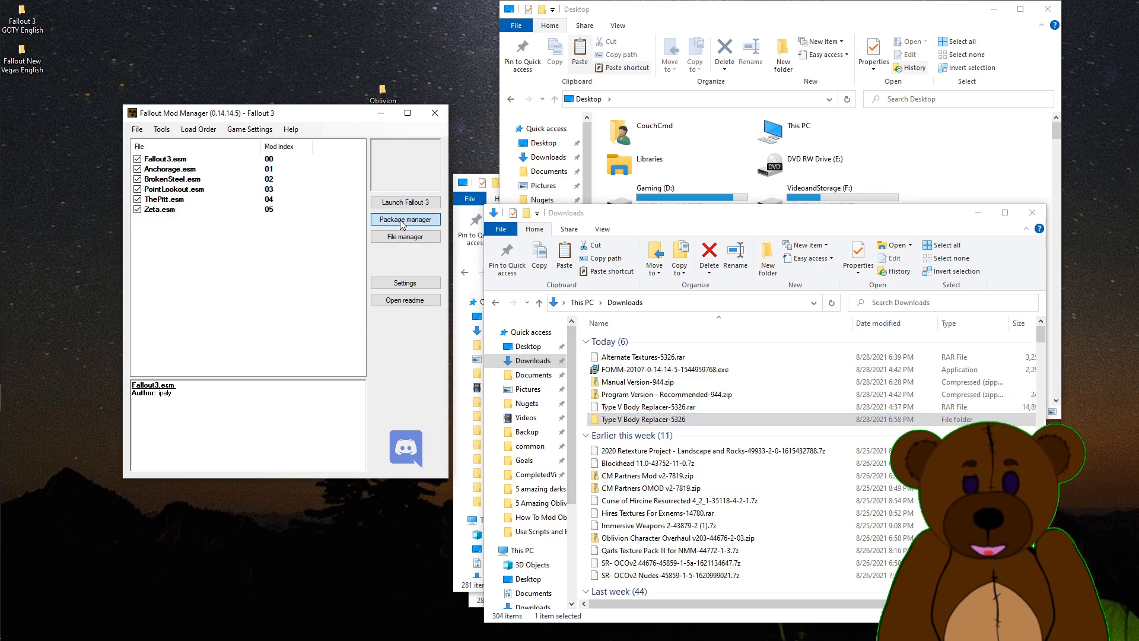
# Create a fomod package from the Downloads\Type V Body Replacer-5326 folder in Package Manager
pyautogui.click(405, 219)
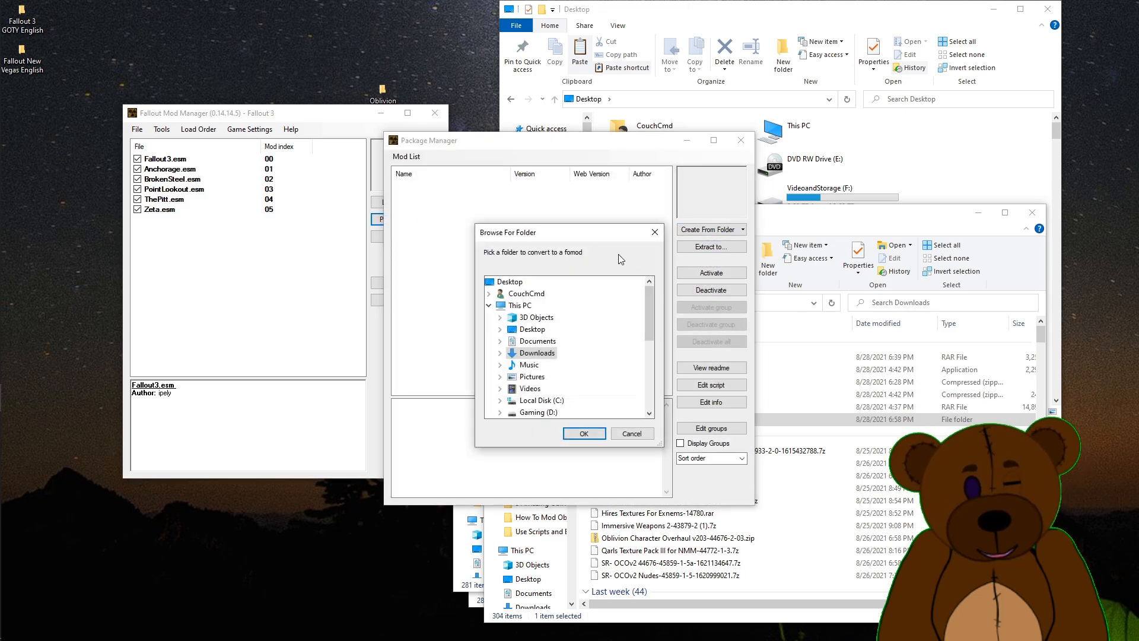
pyautogui.click(500, 340)
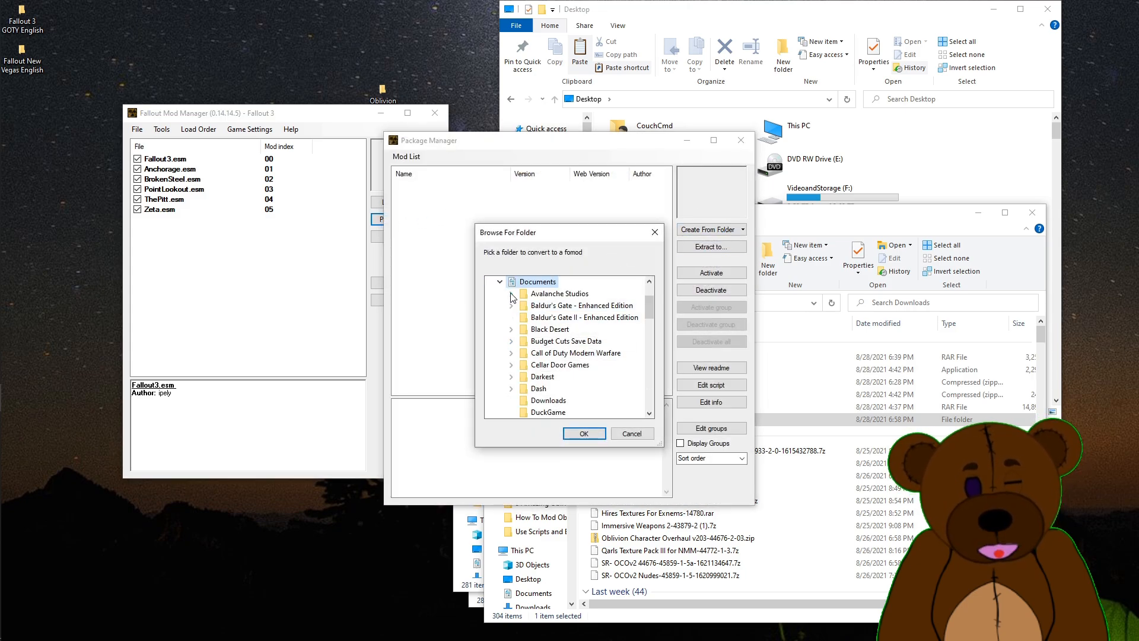
pyautogui.click(512, 296)
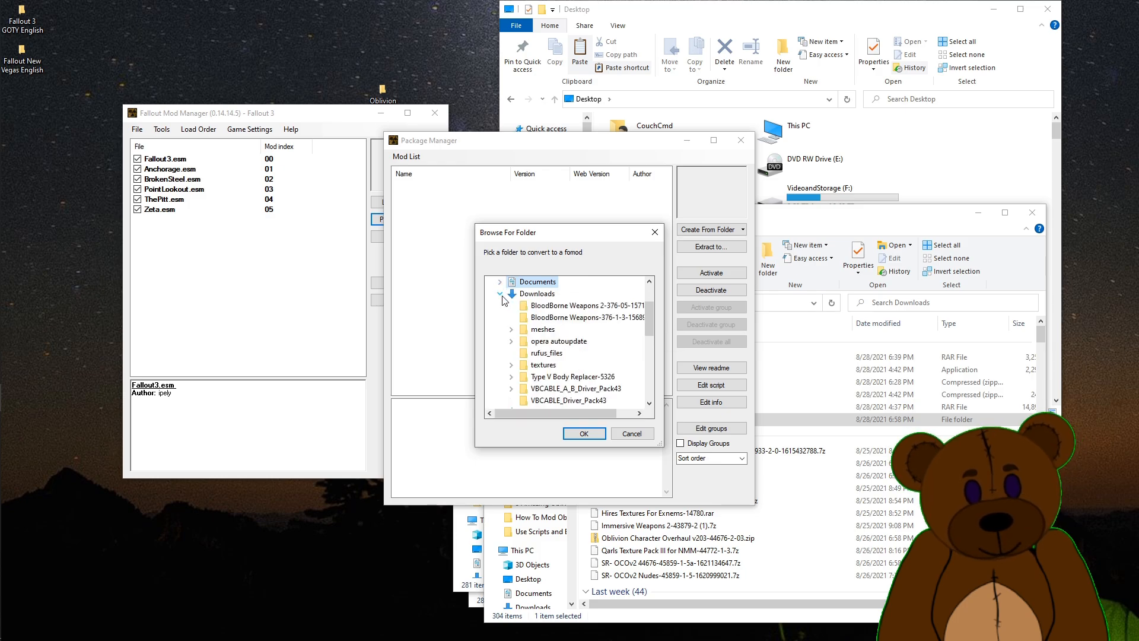
pyautogui.scroll(-3)
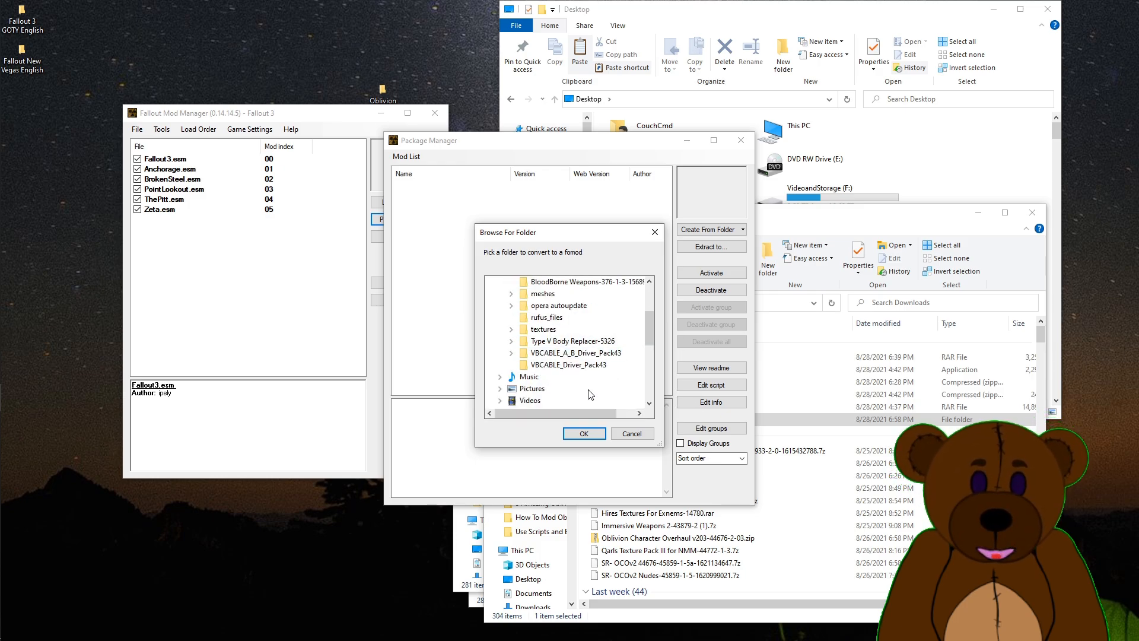
pyautogui.moveTo(575, 341)
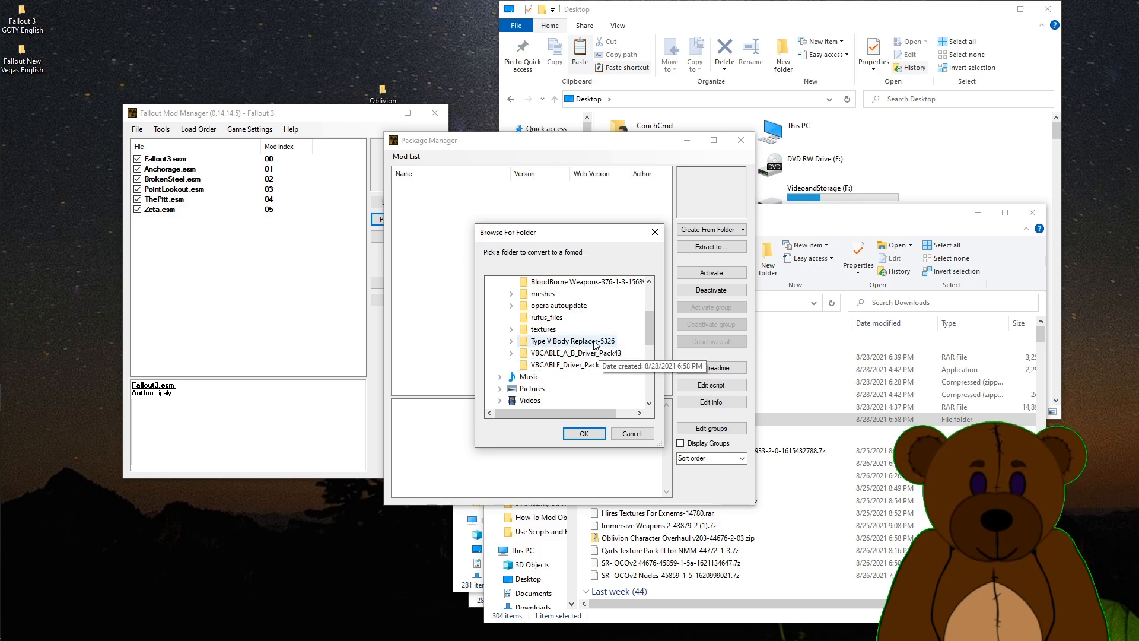
pyautogui.click(583, 434)
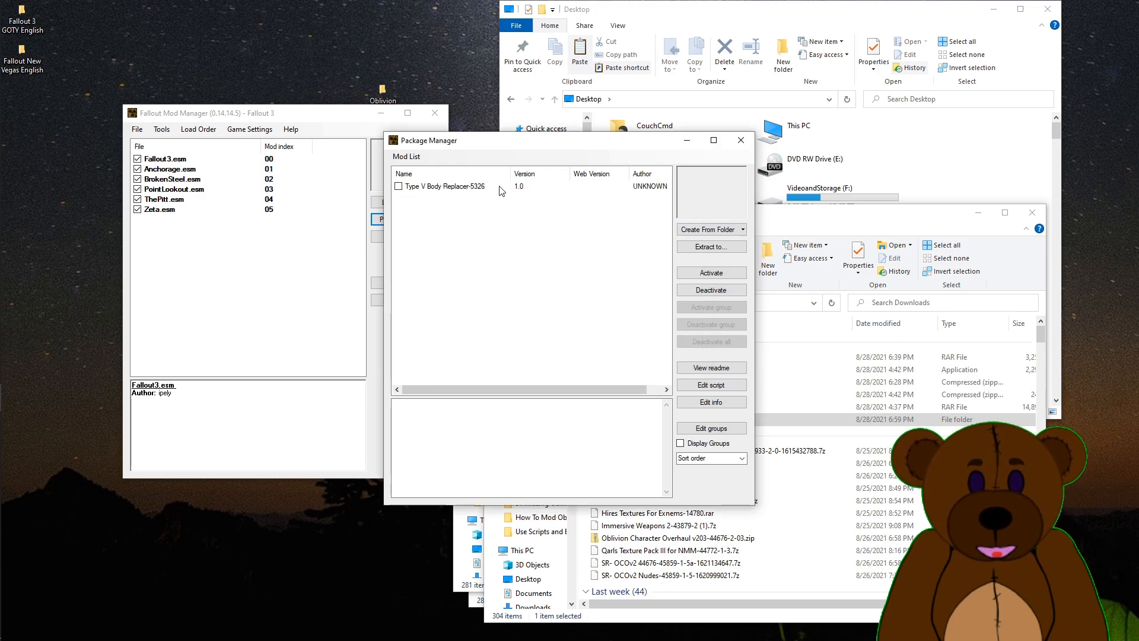
# Activate Type V Body Replacer-5326, then launch Fallout3.exe from the Fallout 3 GOTY English folder
pyautogui.click(711, 273)
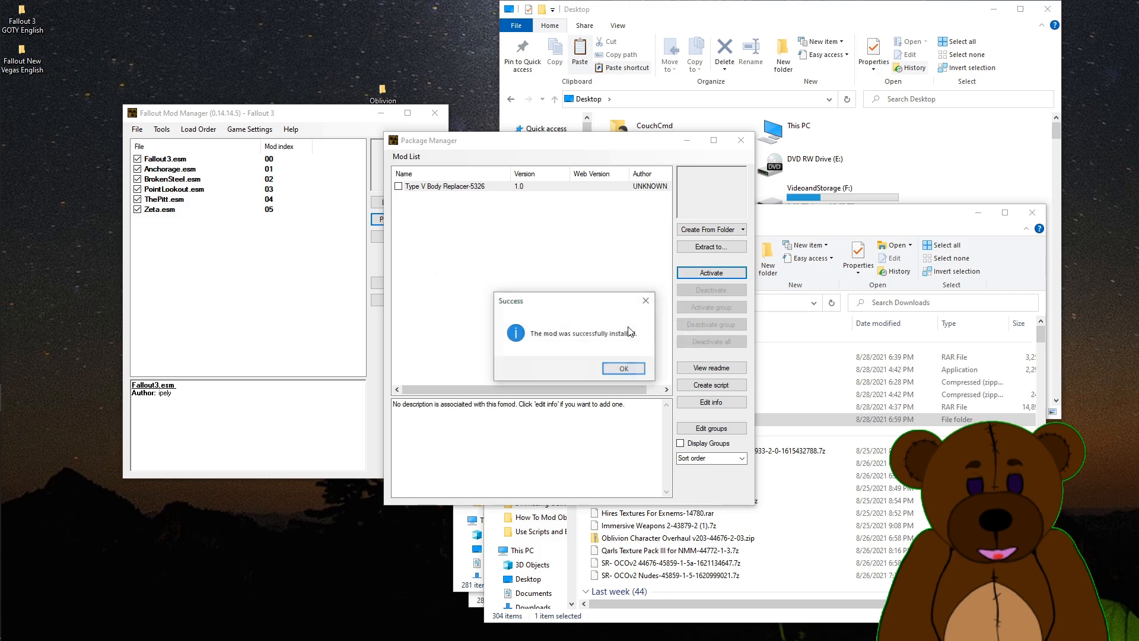
pyautogui.click(622, 368)
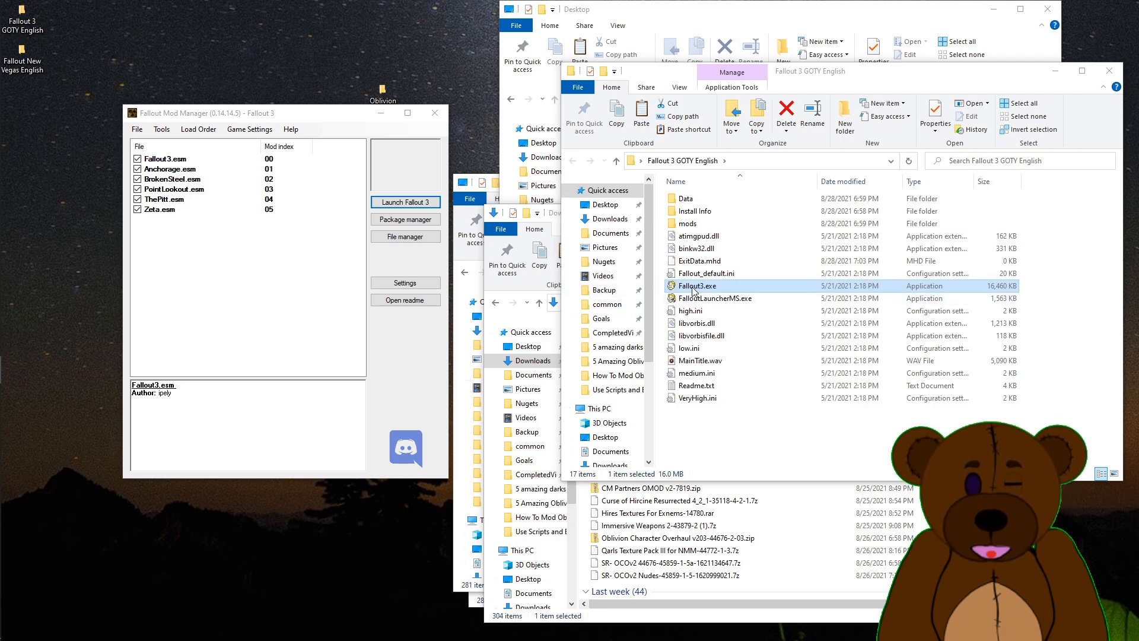
pyautogui.doubleClick(705, 286)
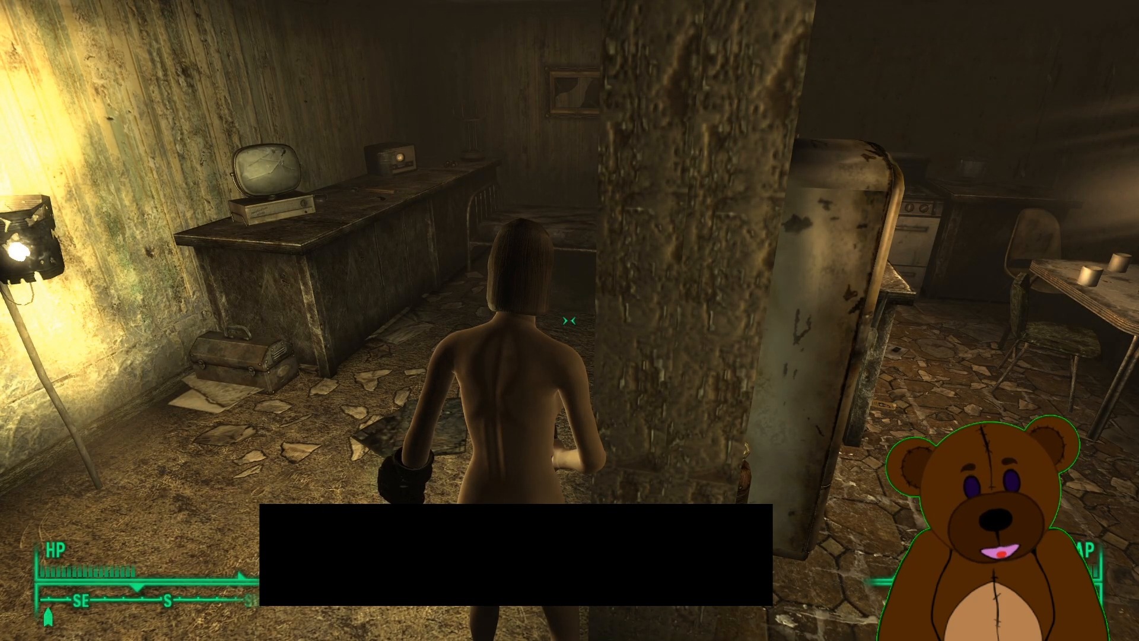
pyautogui.moveTo(569, 320)
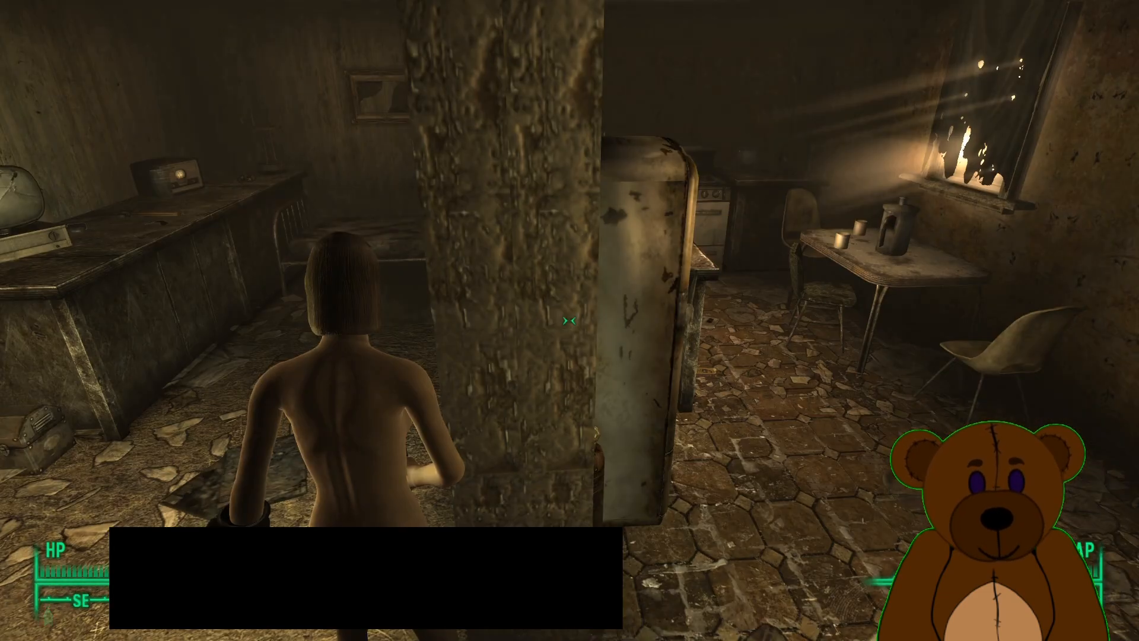